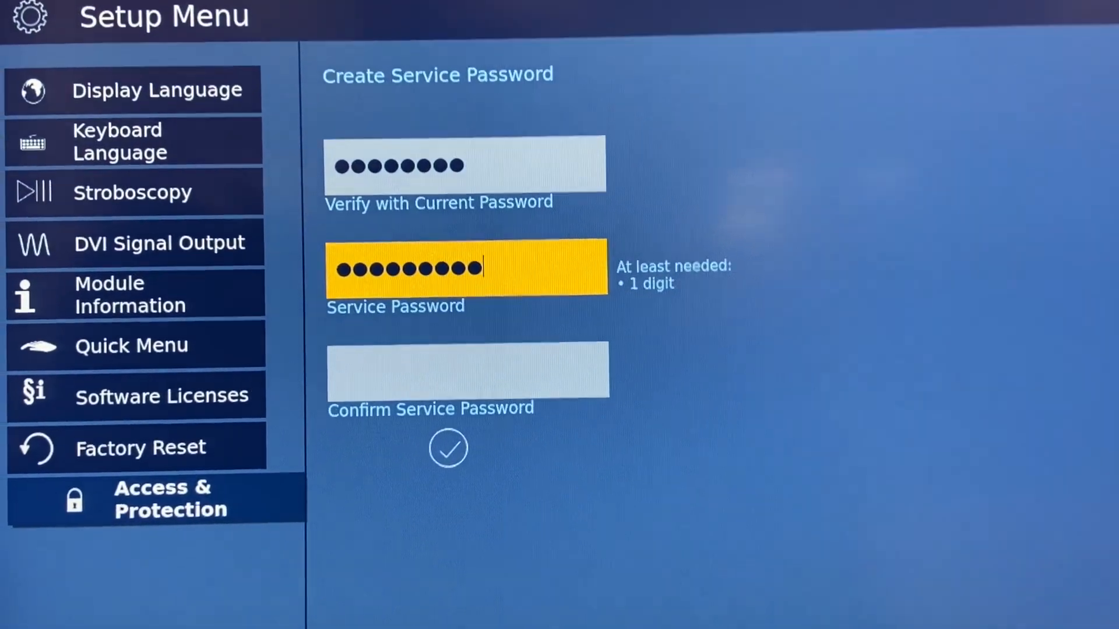
Enter the current password, then the new service password and its confirmation
text(1)
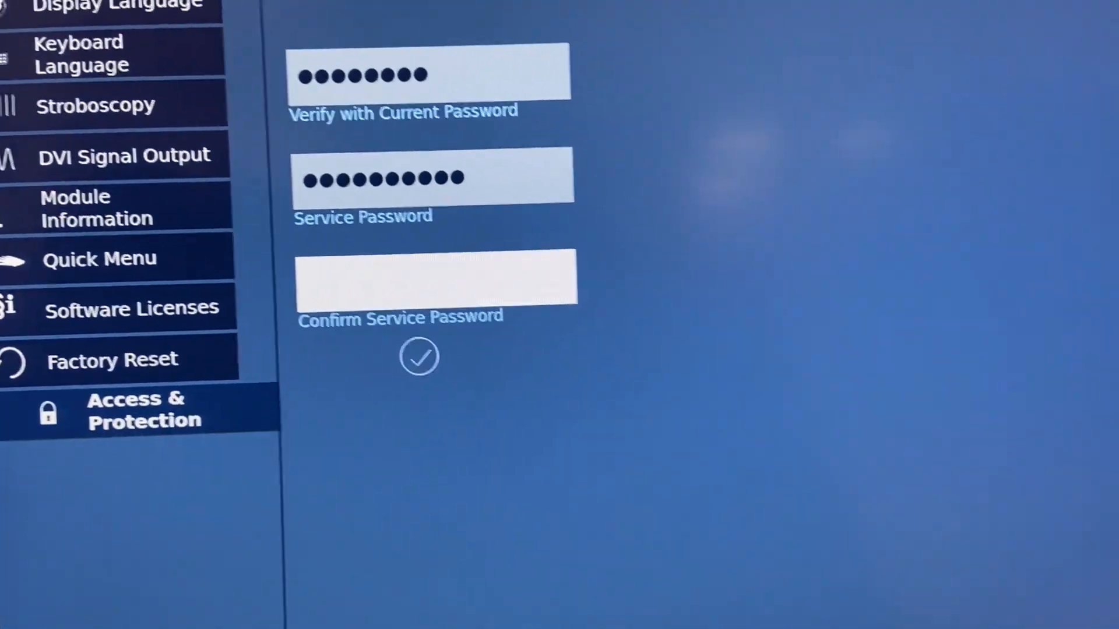
text(••)
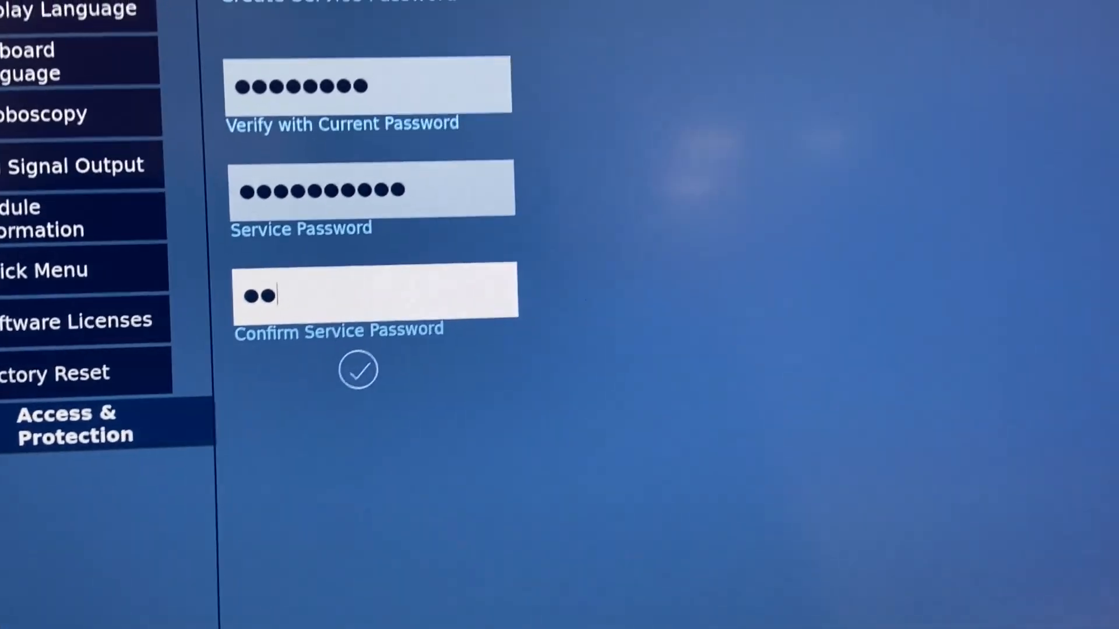
text(••)
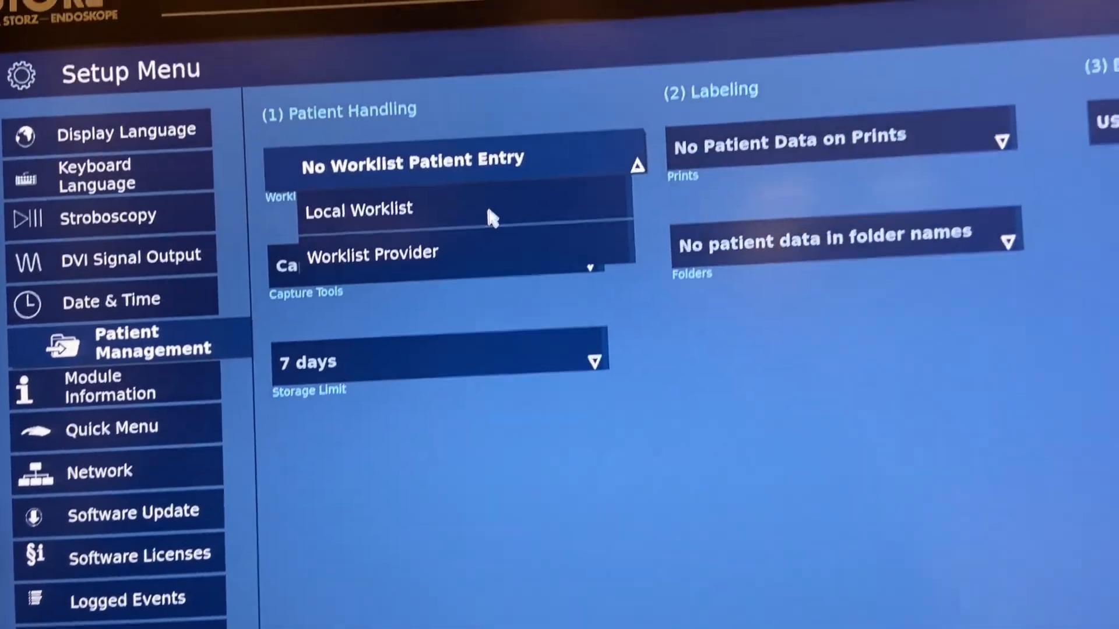
Set Worklist Setup to Local Worklist and view the folder-name patient data options
click(359, 210)
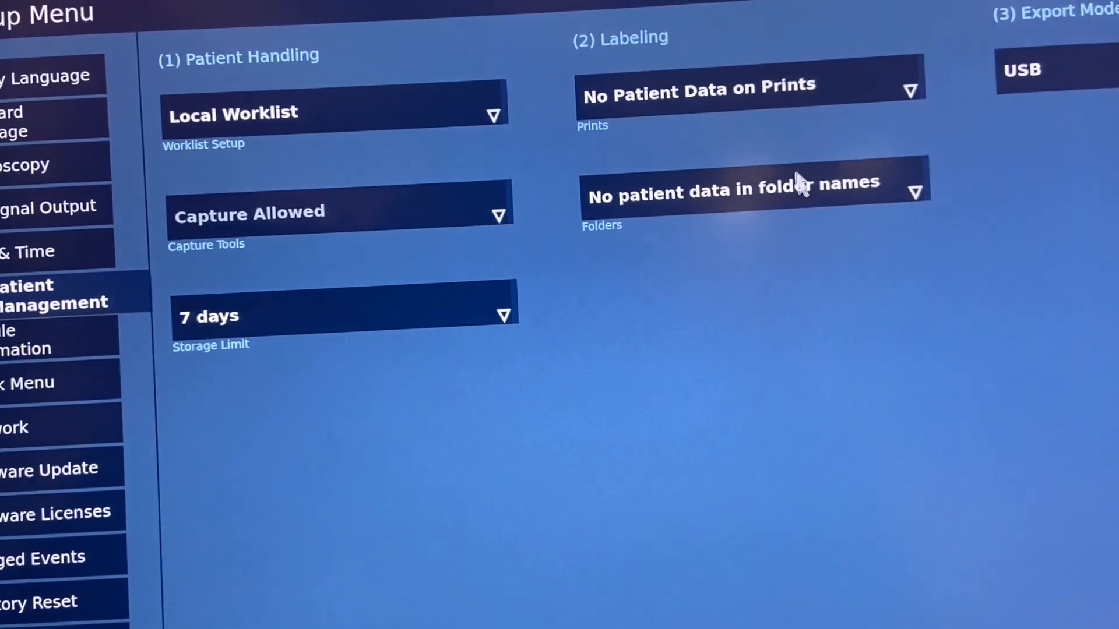
click(749, 191)
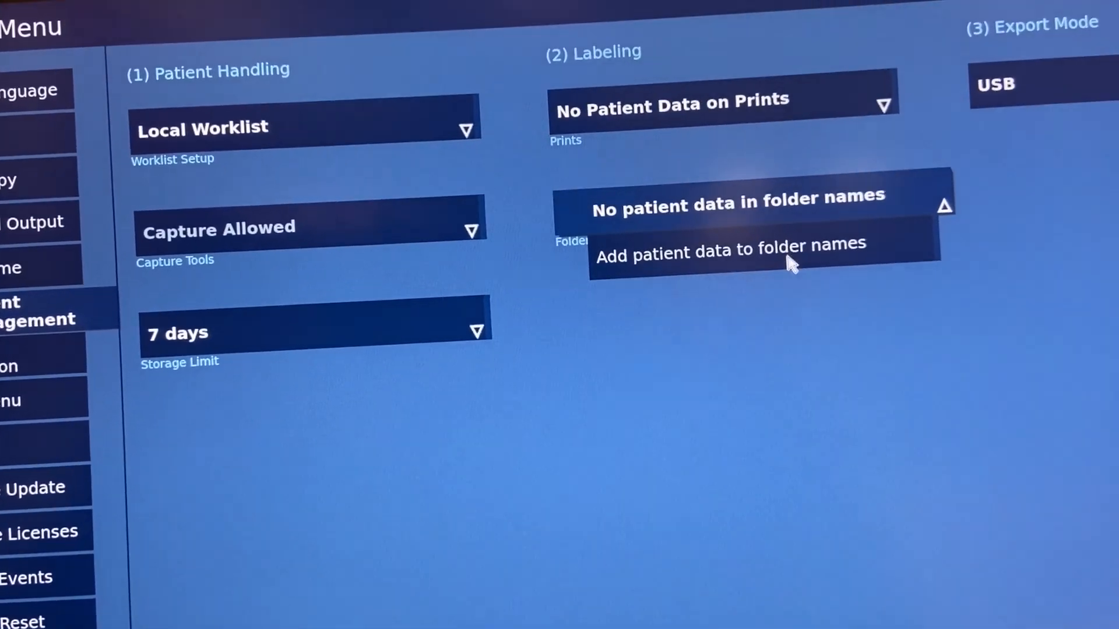